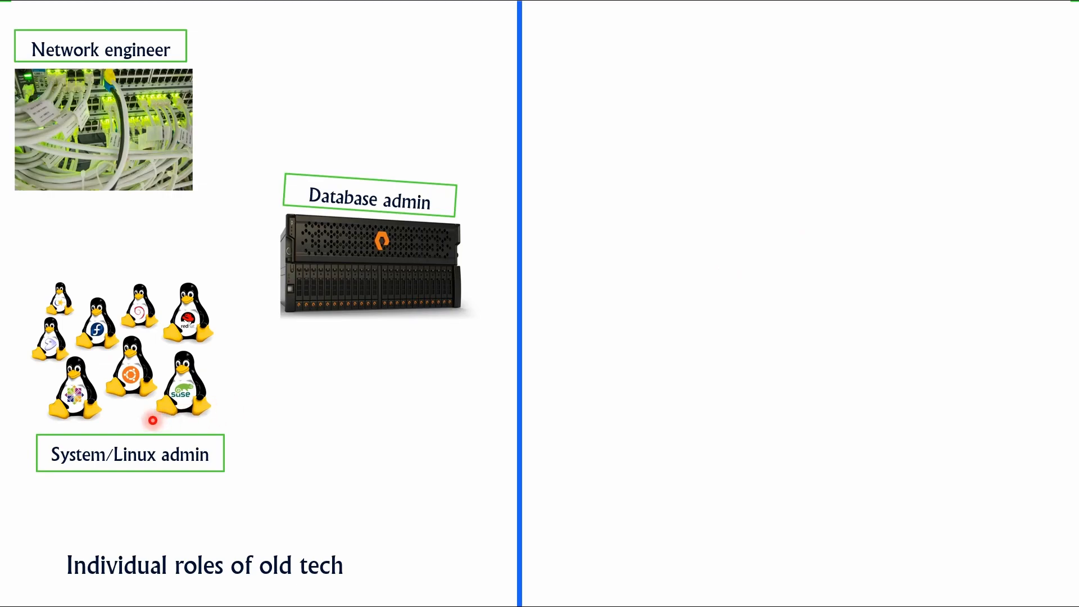
pyautogui.moveTo(88, 459)
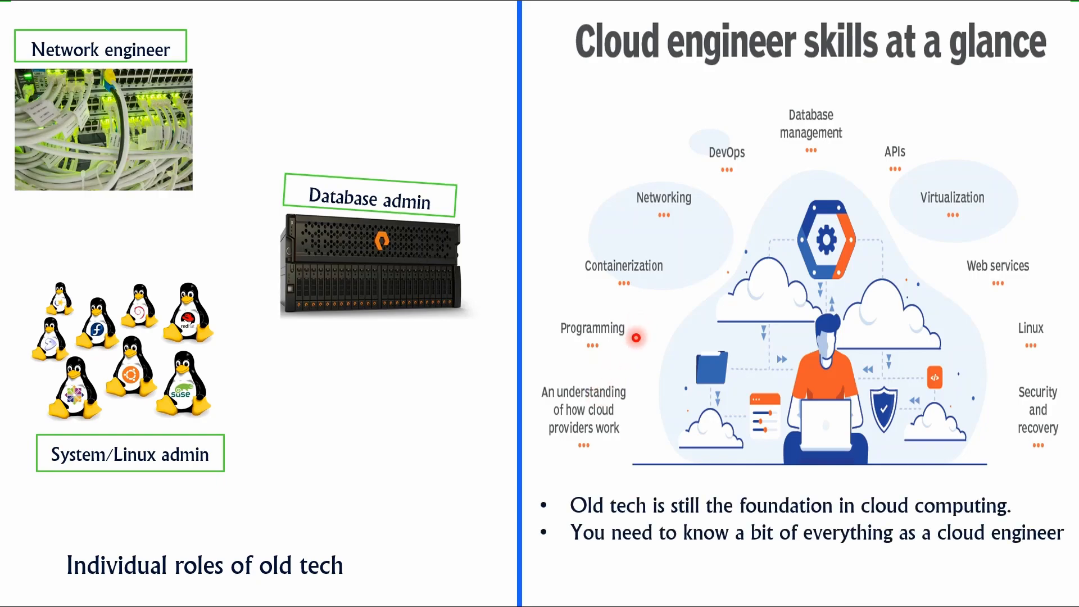
pyautogui.moveTo(852, 516)
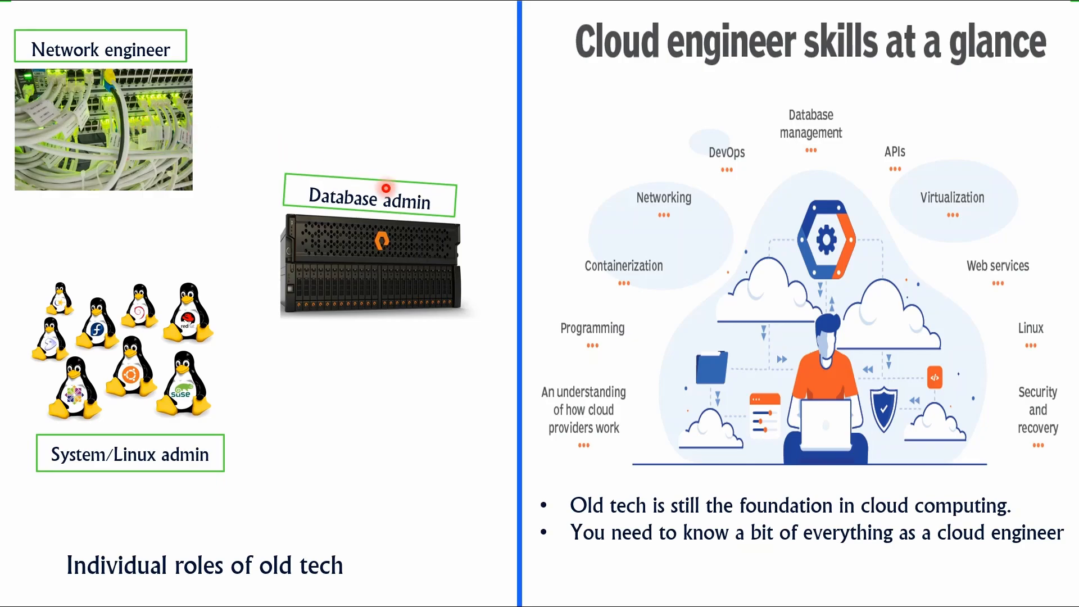
pyautogui.moveTo(665, 209)
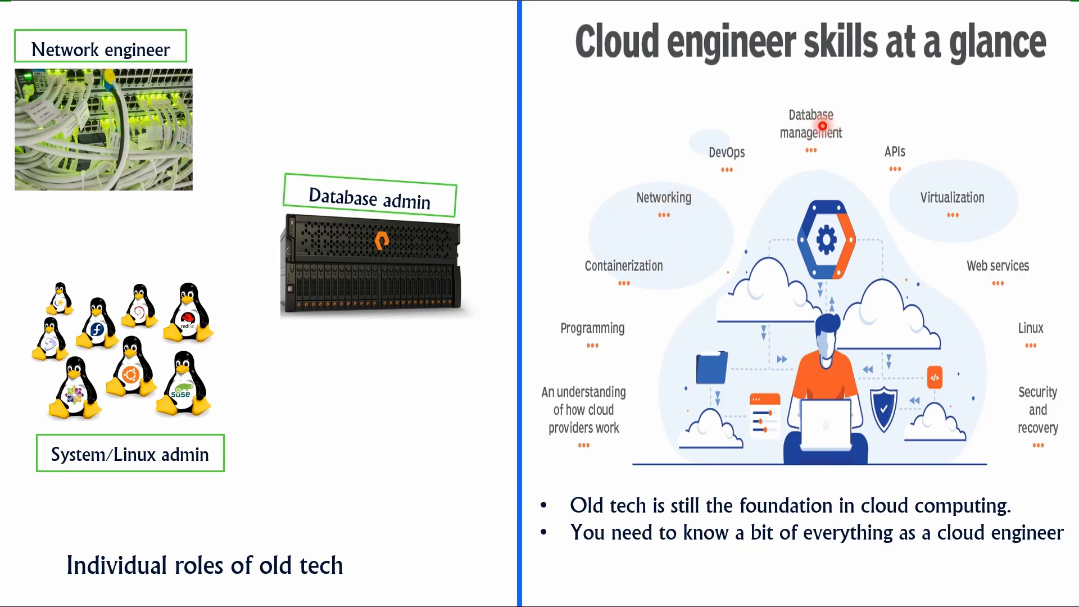
pyautogui.moveTo(1039, 341)
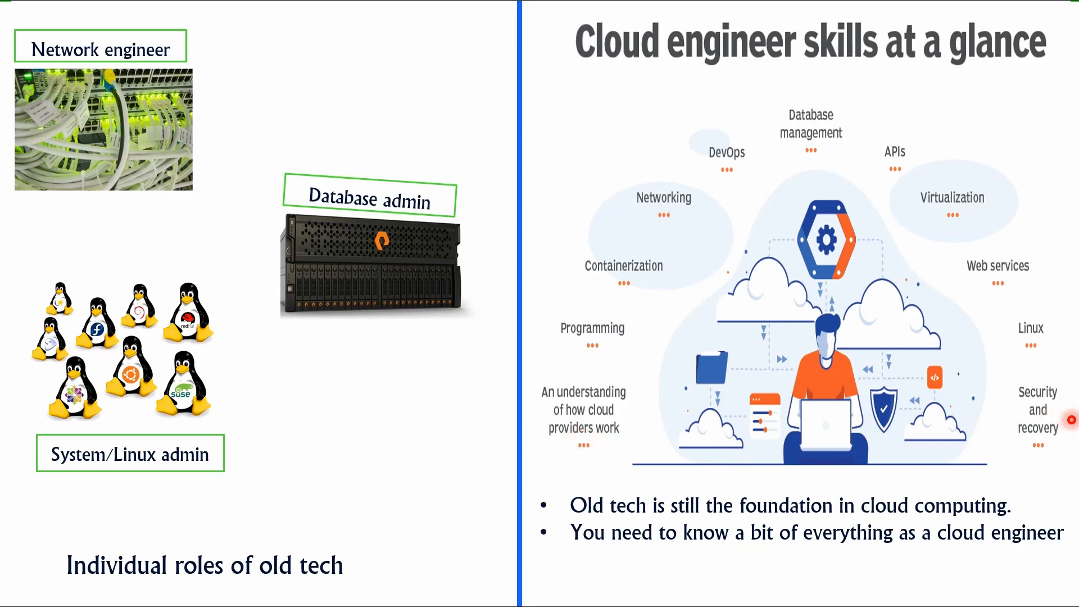
pyautogui.moveTo(1011, 336)
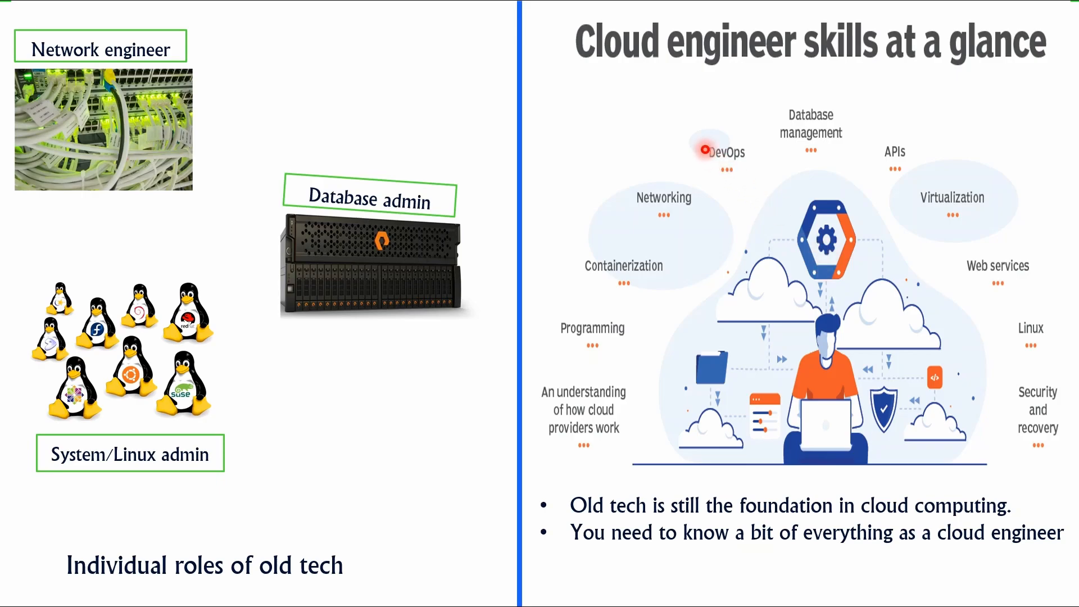
pyautogui.moveTo(632, 288)
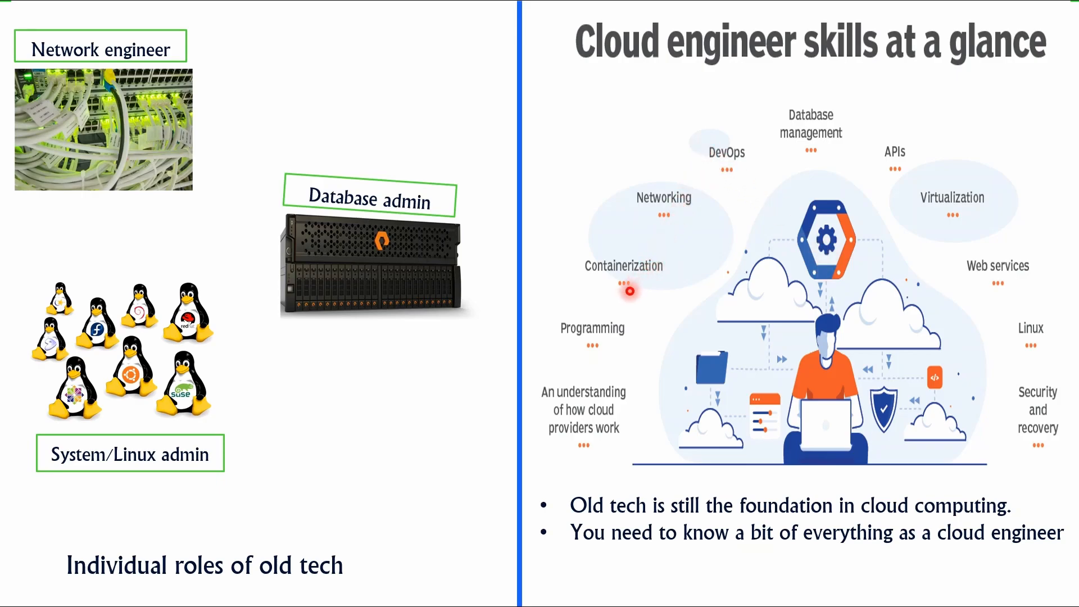
pyautogui.moveTo(719, 169)
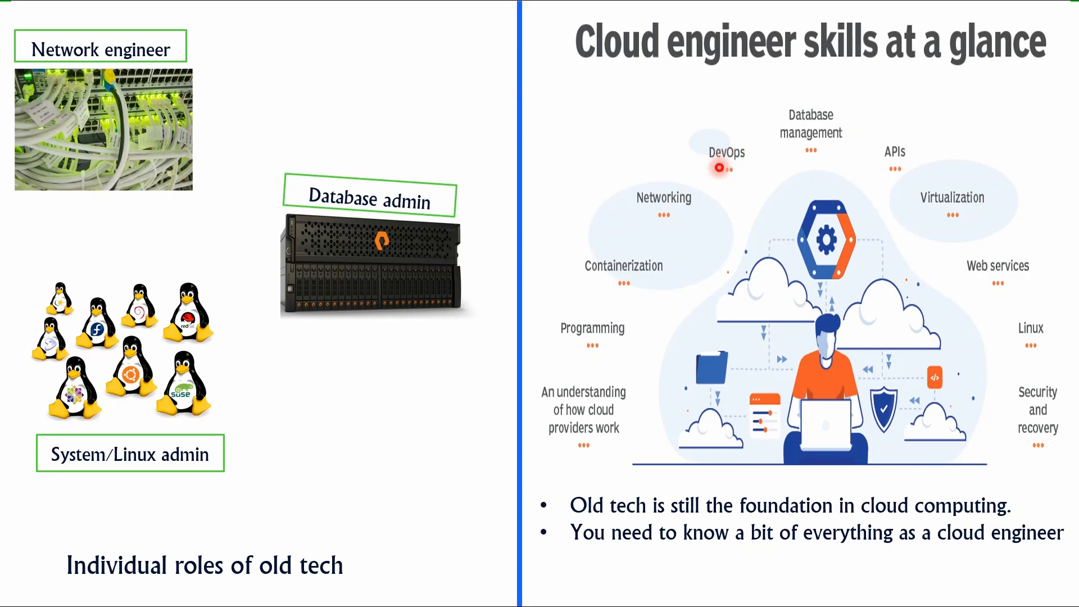
pyautogui.moveTo(943, 236)
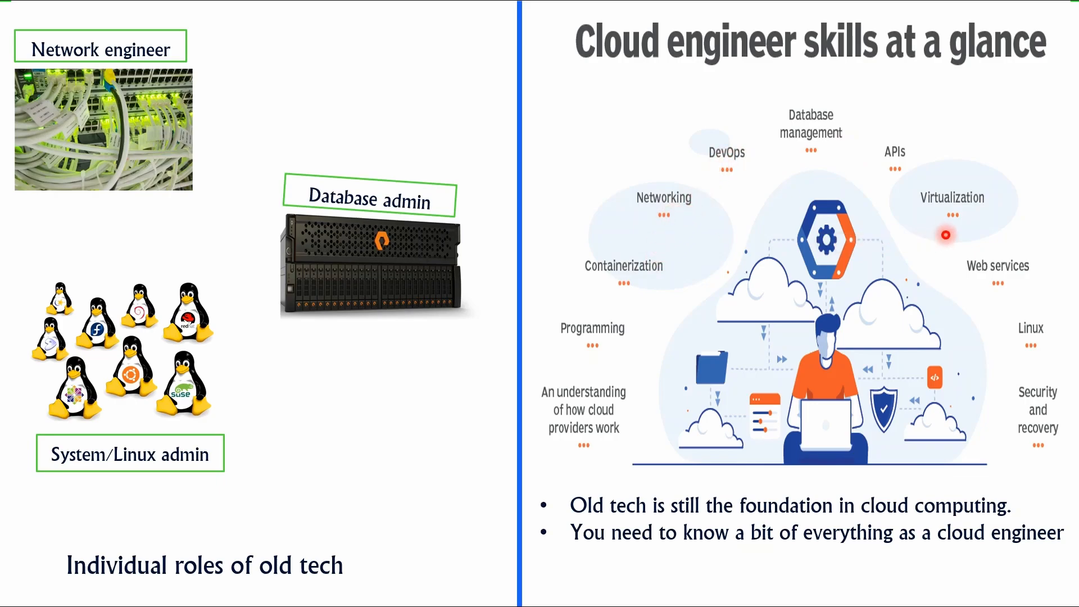
pyautogui.moveTo(983, 198)
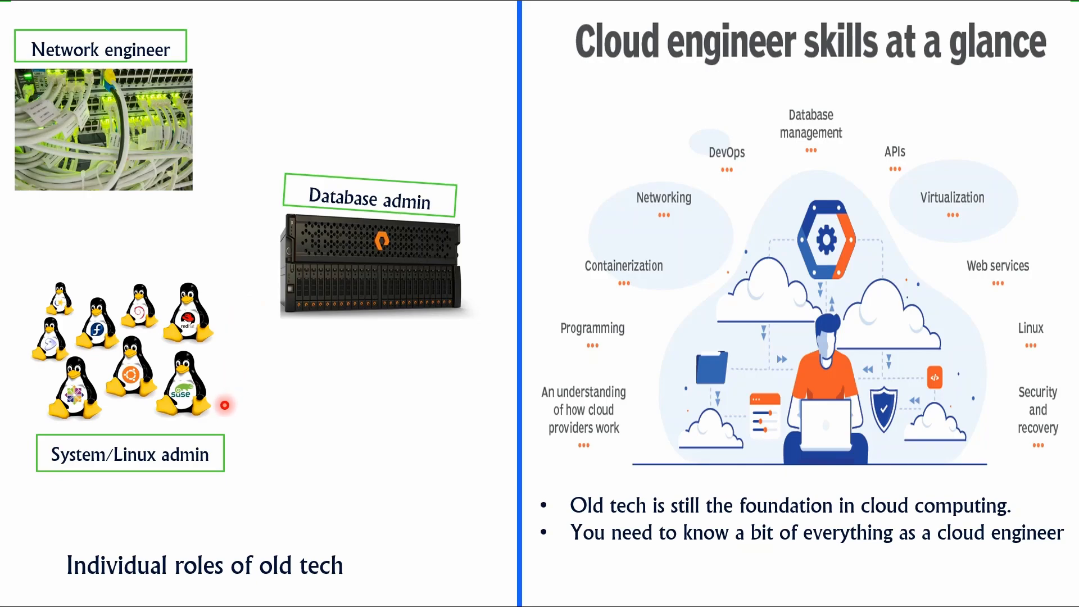
pyautogui.moveTo(736, 190)
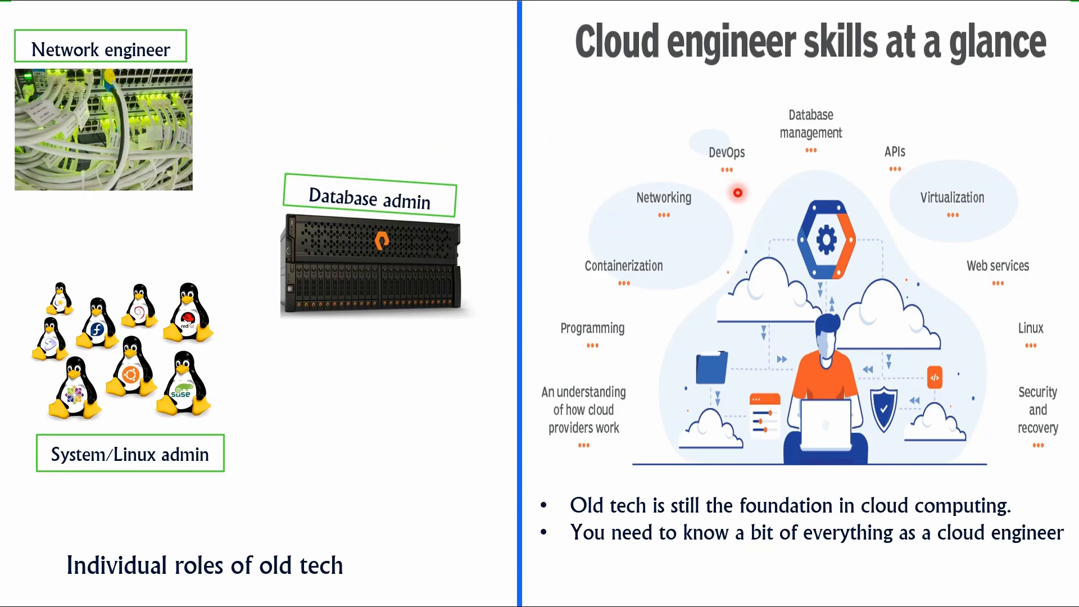
pyautogui.moveTo(128, 452)
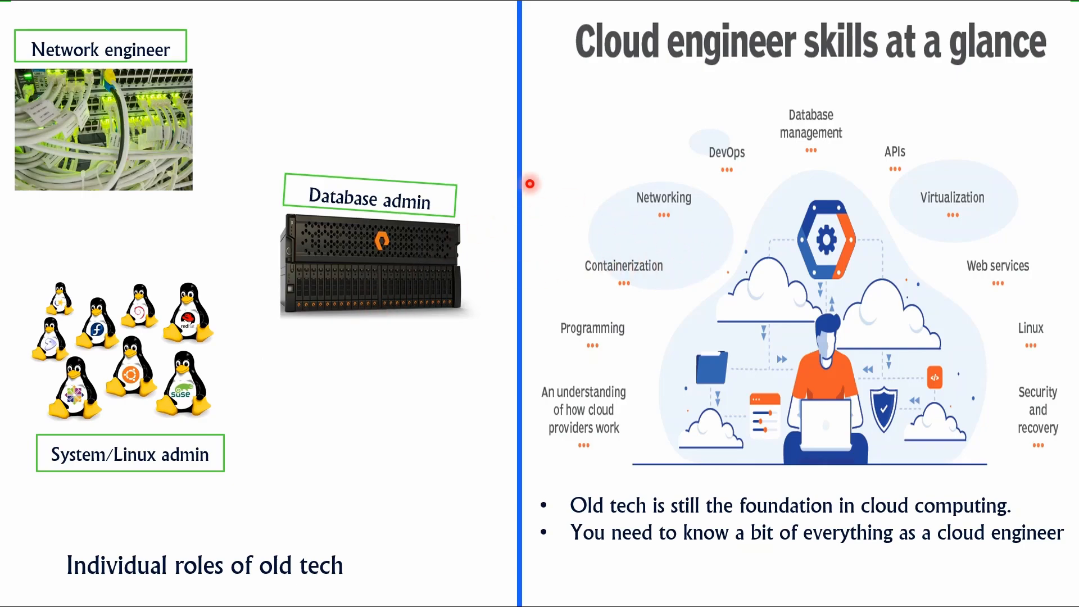
pyautogui.moveTo(724, 219)
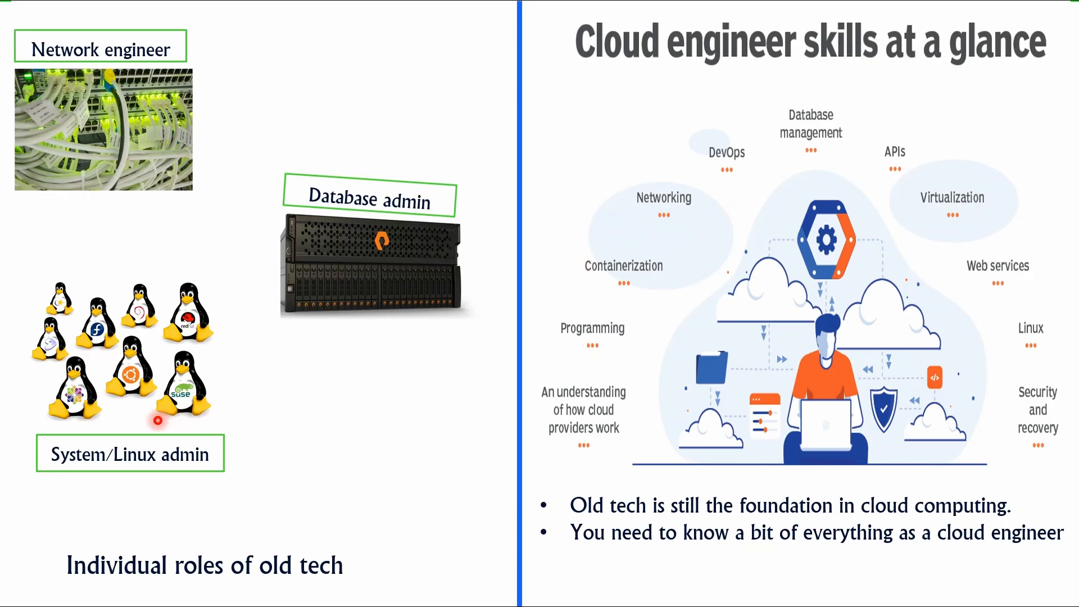
pyautogui.moveTo(317, 313)
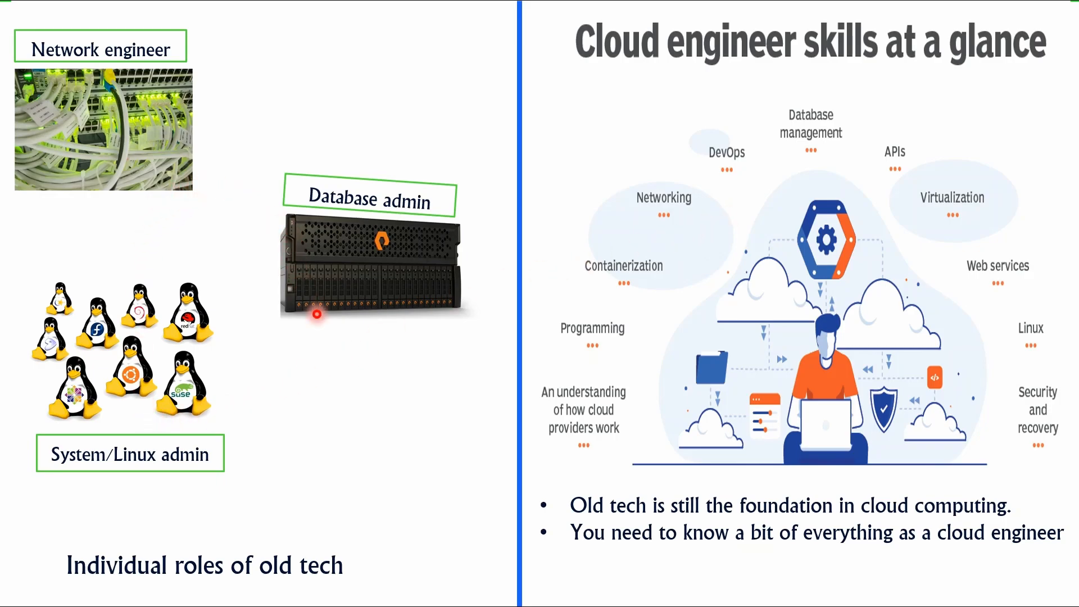
pyautogui.moveTo(625, 290)
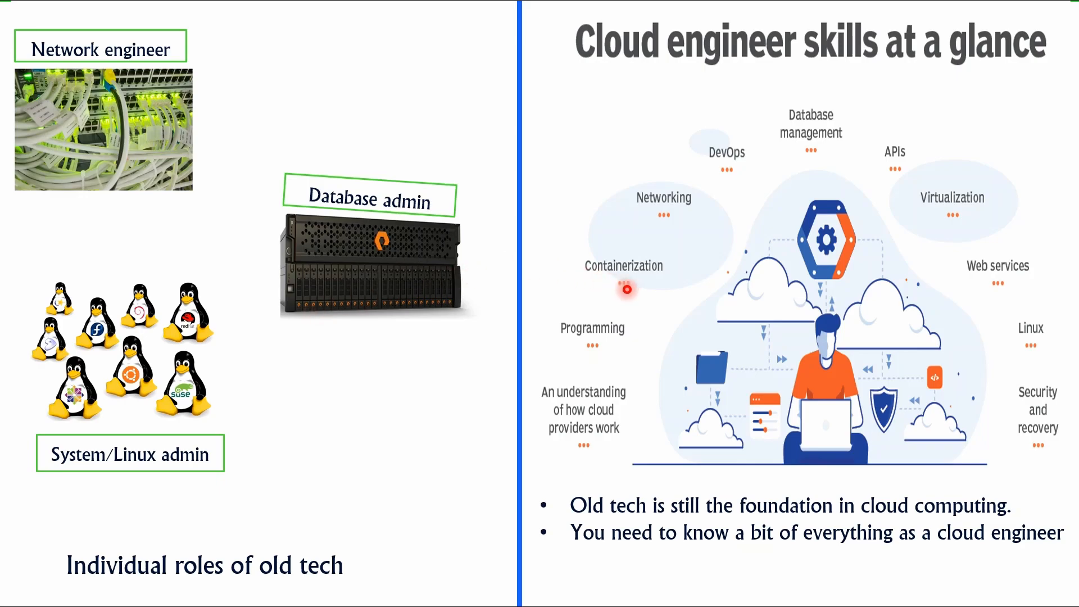
pyautogui.moveTo(964, 303)
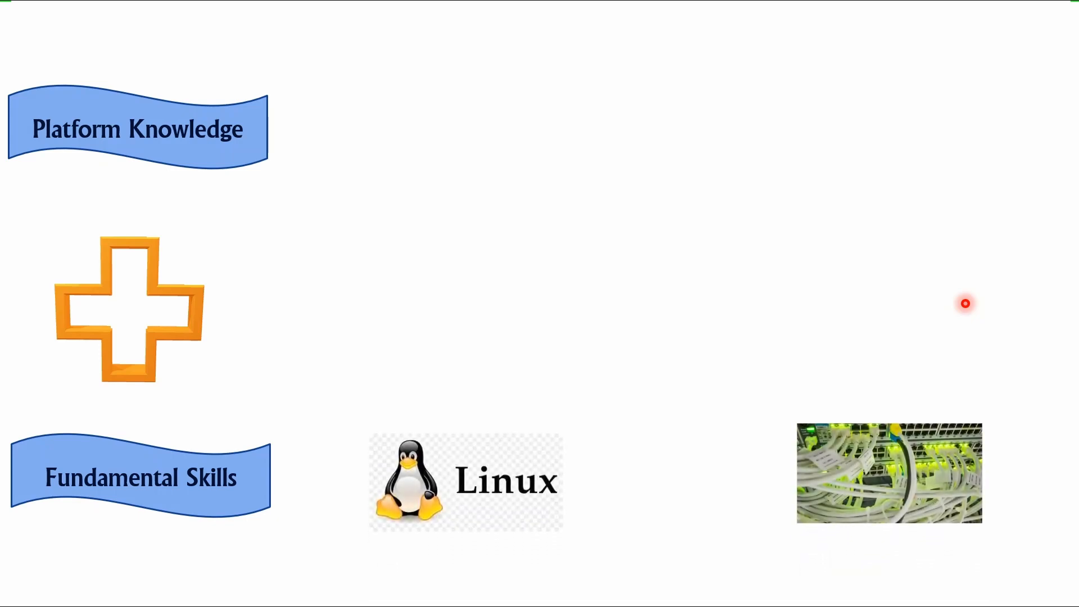
pyautogui.moveTo(584, 437)
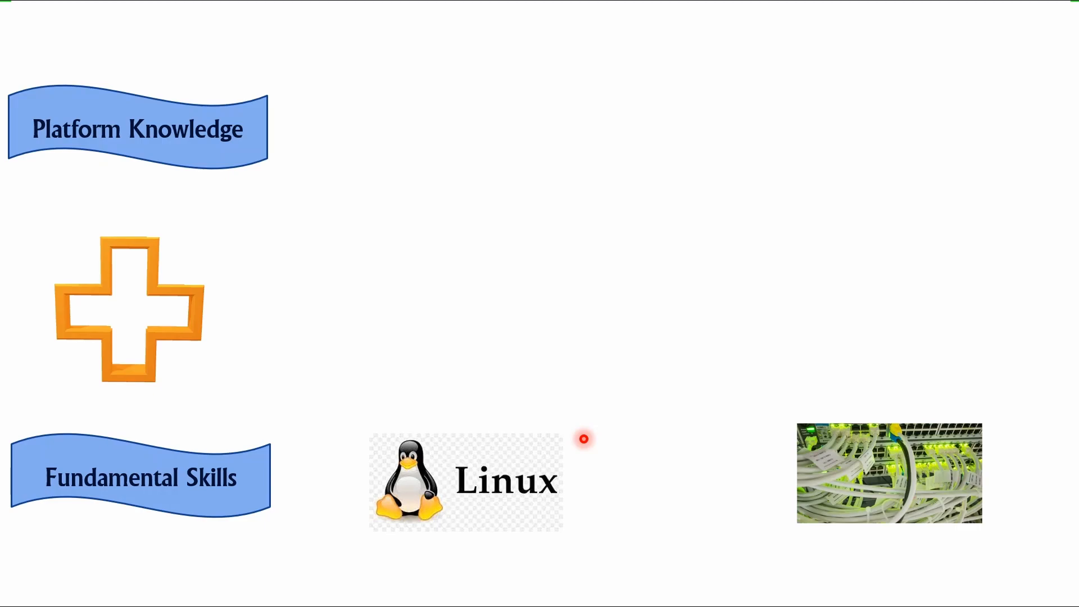
pyautogui.moveTo(925, 483)
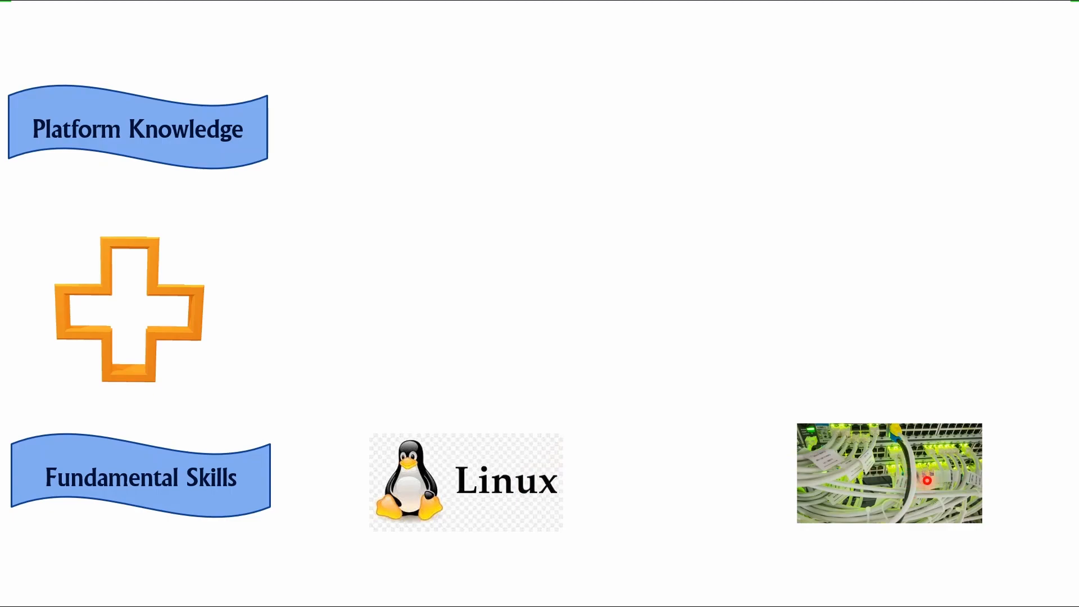
pyautogui.moveTo(639, 535)
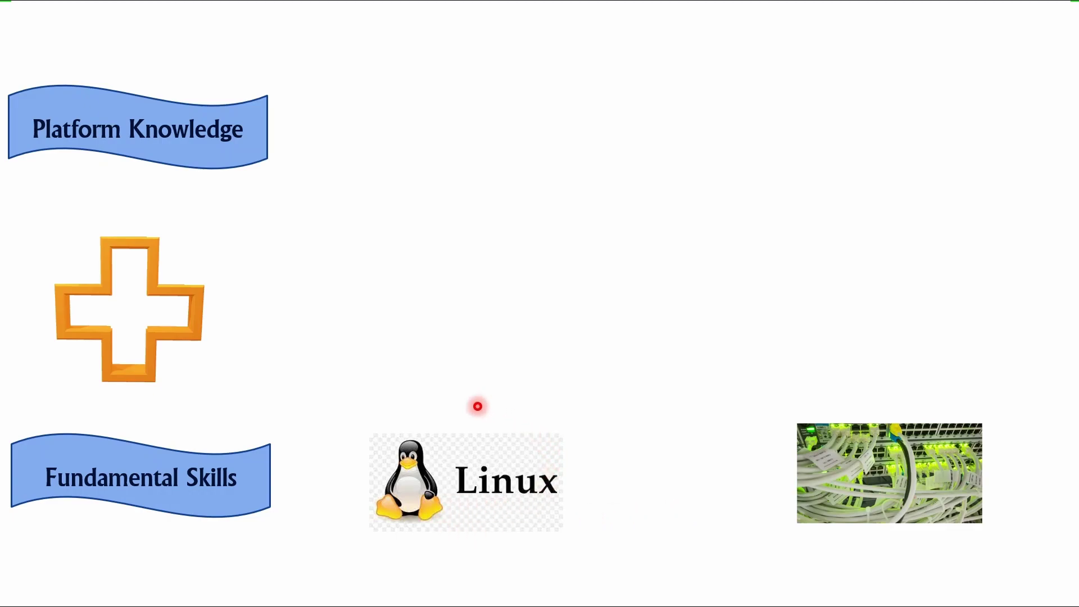
pyautogui.moveTo(490, 542)
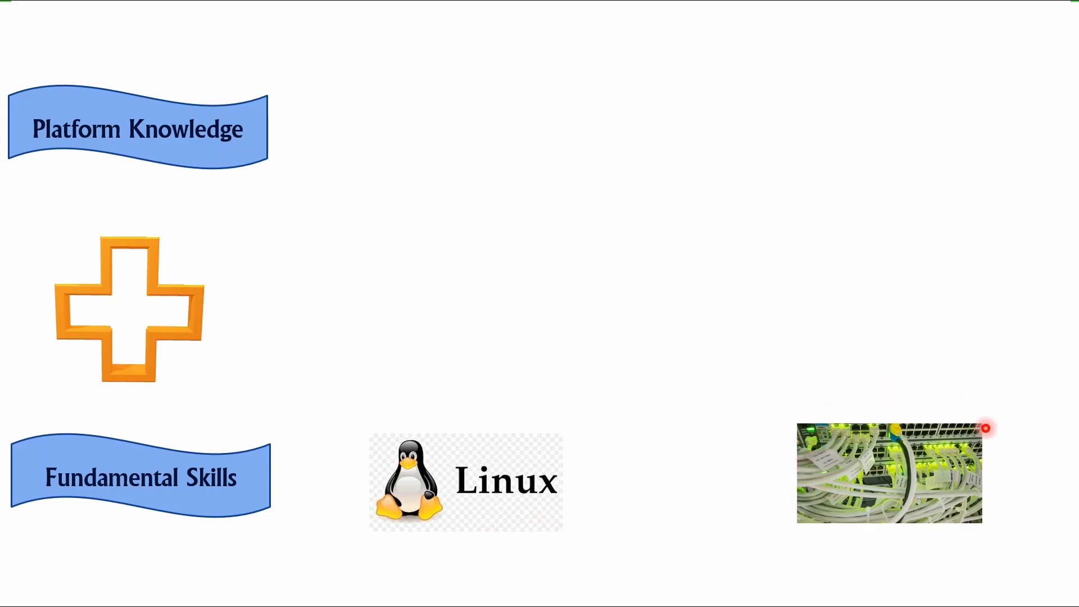
pyautogui.moveTo(787, 519)
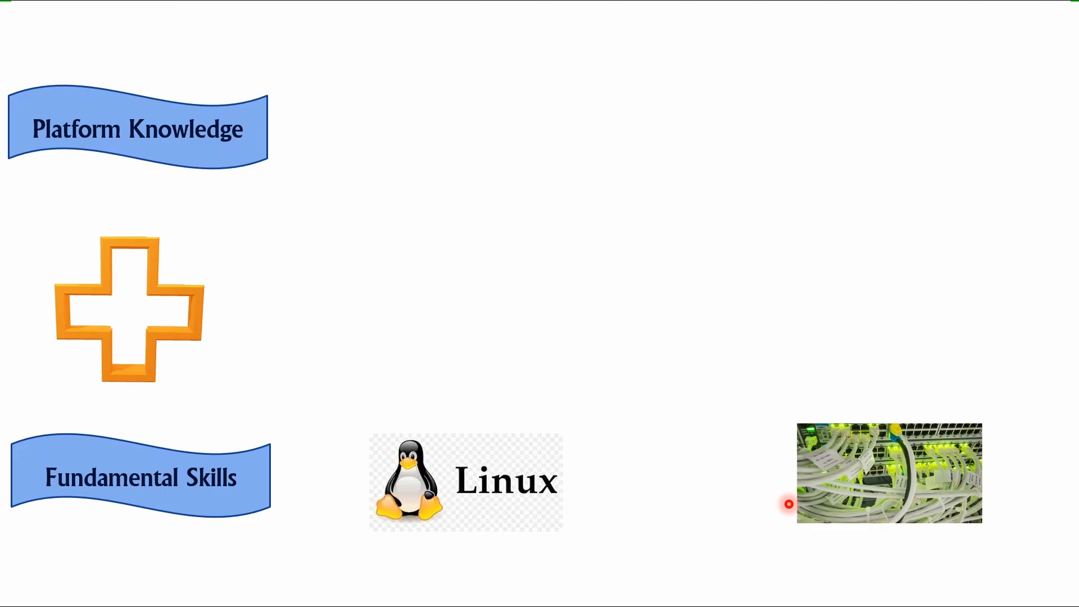
pyautogui.moveTo(875, 486)
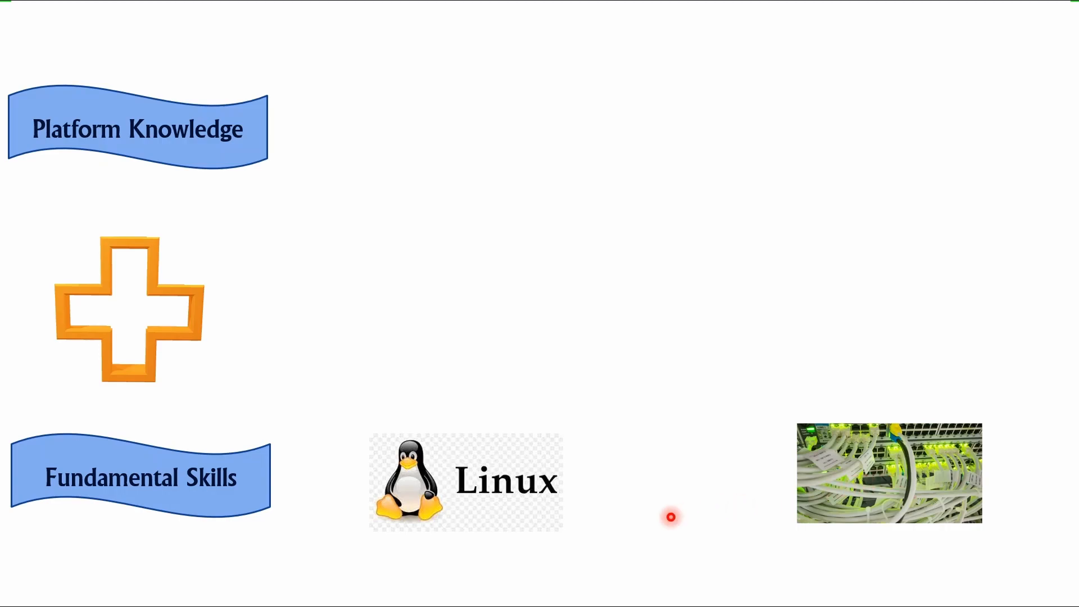
pyautogui.moveTo(641, 499)
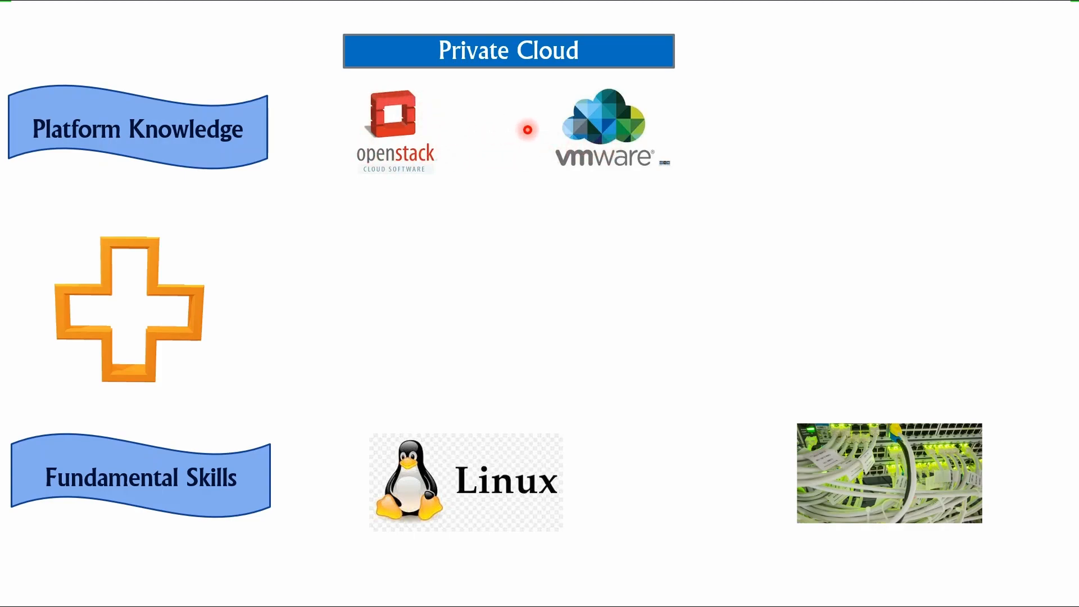
pyautogui.moveTo(515, 400)
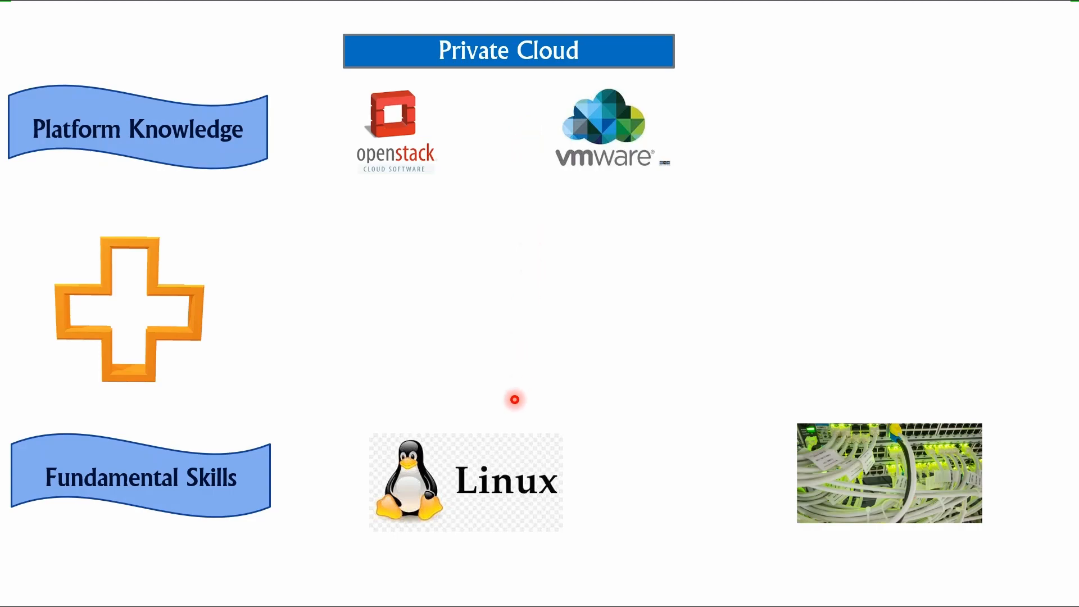
pyautogui.moveTo(454, 486)
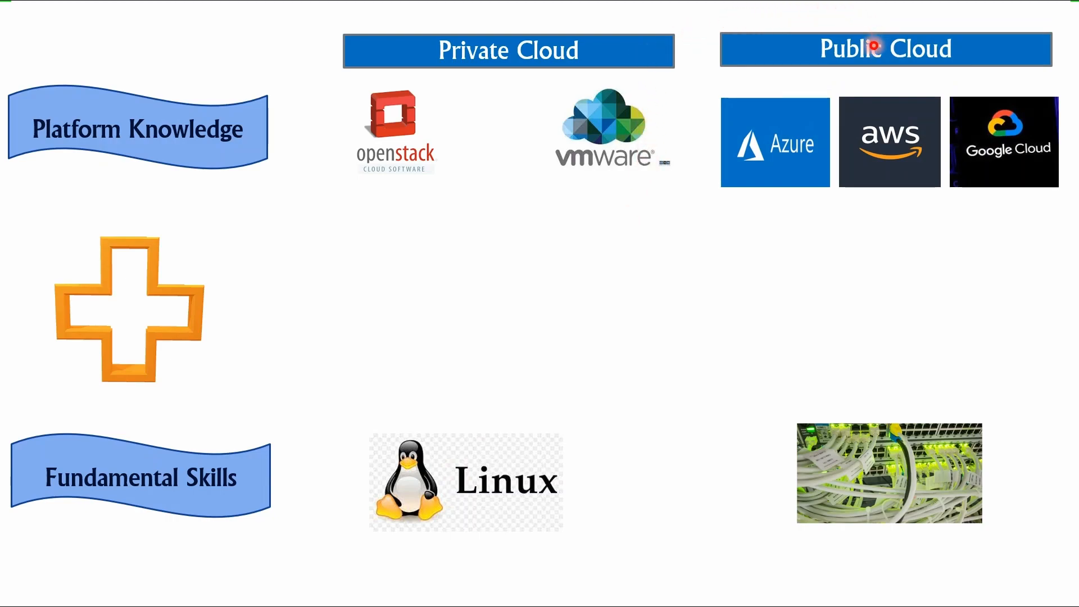
pyautogui.moveTo(782, 127)
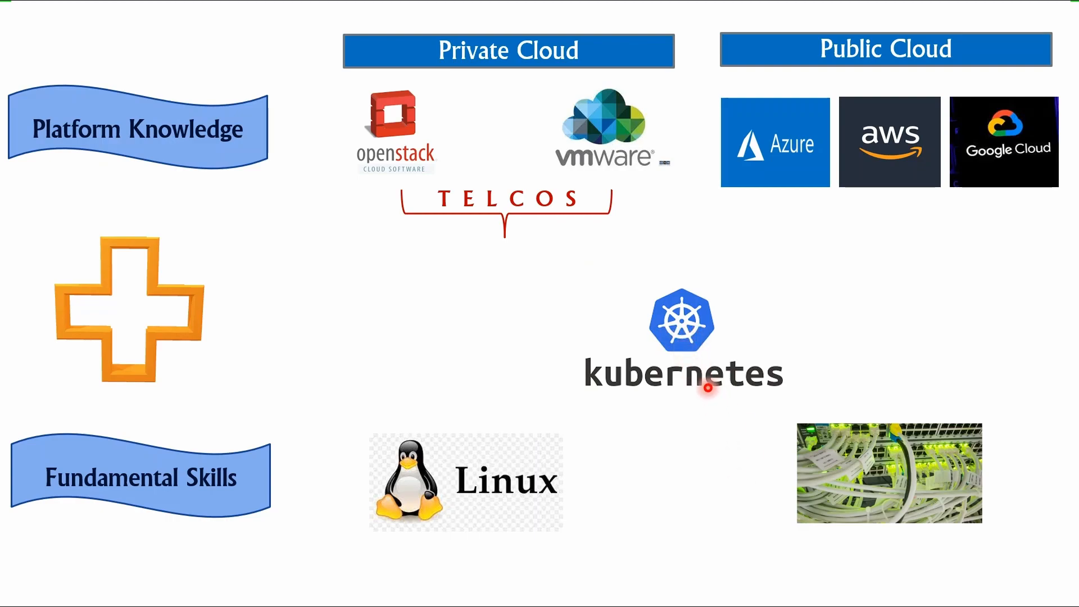
pyautogui.moveTo(661, 195)
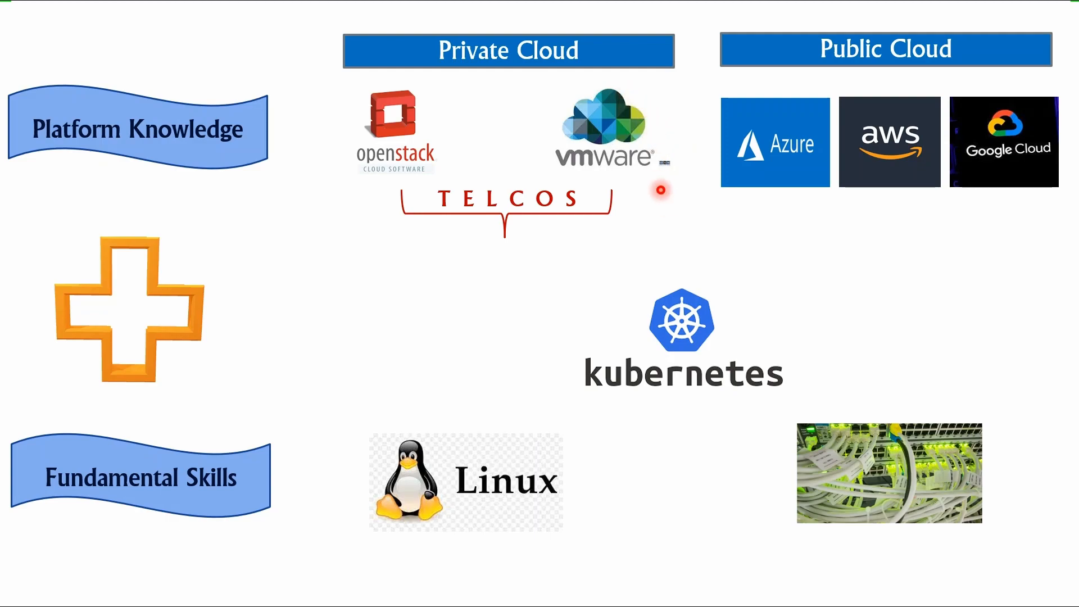
pyautogui.moveTo(562, 311)
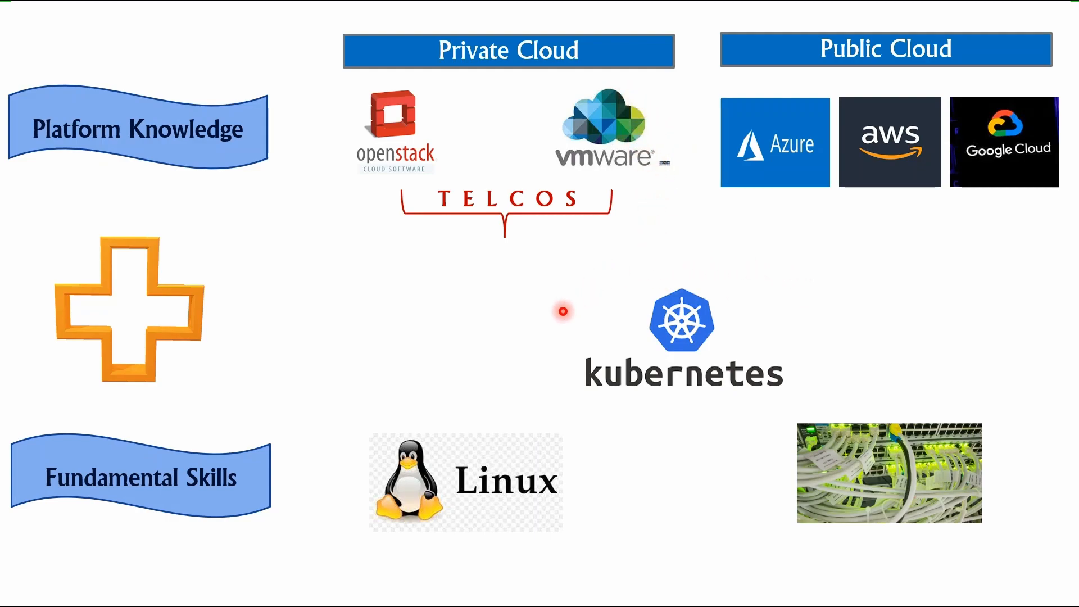
pyautogui.moveTo(568, 283)
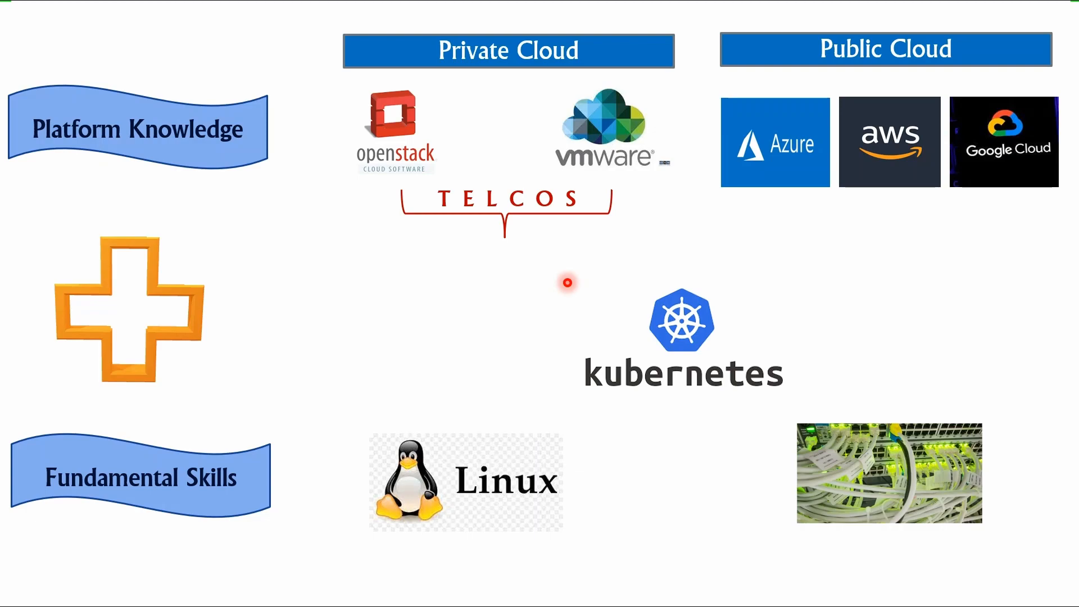
pyautogui.moveTo(573, 374)
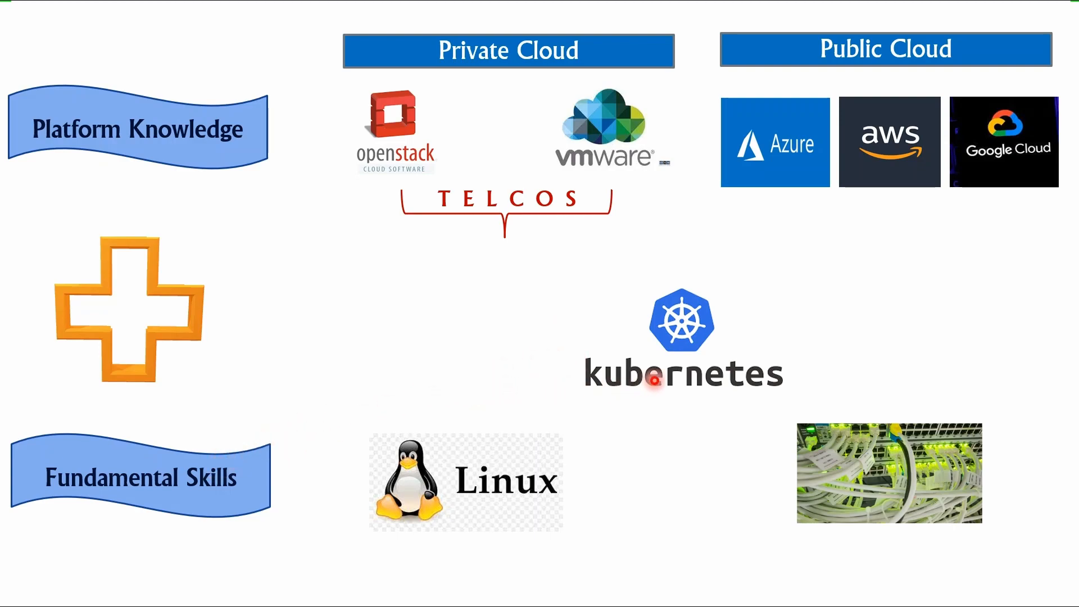
pyautogui.moveTo(506, 506)
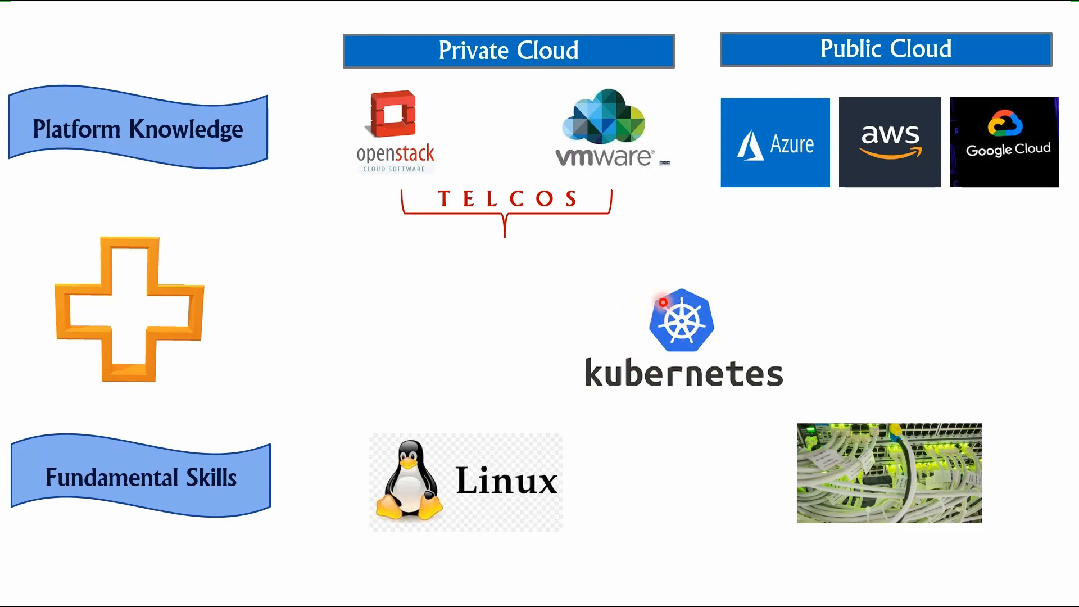
pyautogui.moveTo(558, 384)
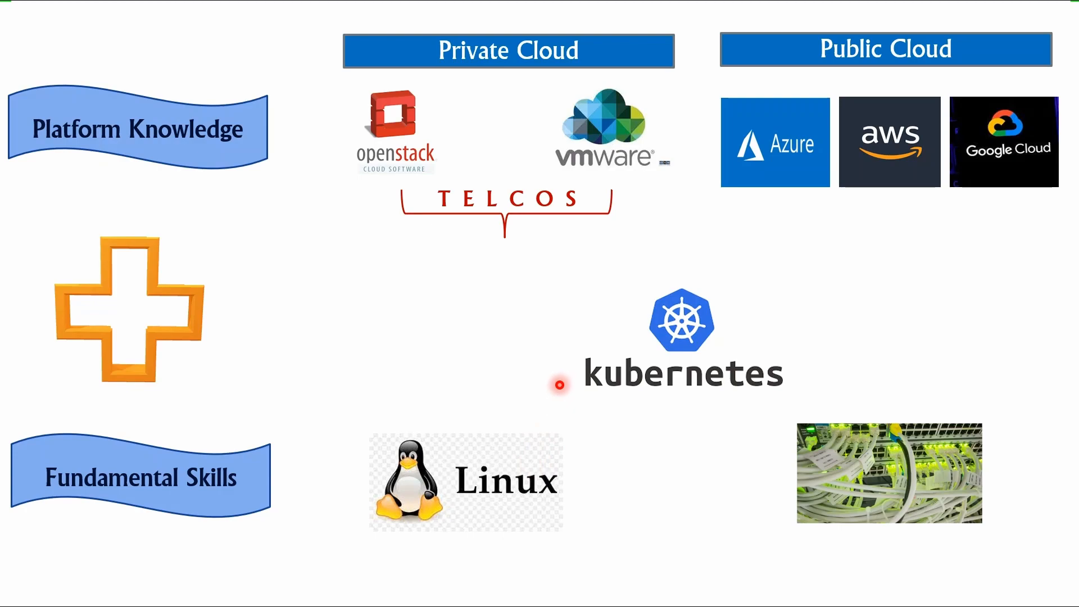
pyautogui.moveTo(565, 100)
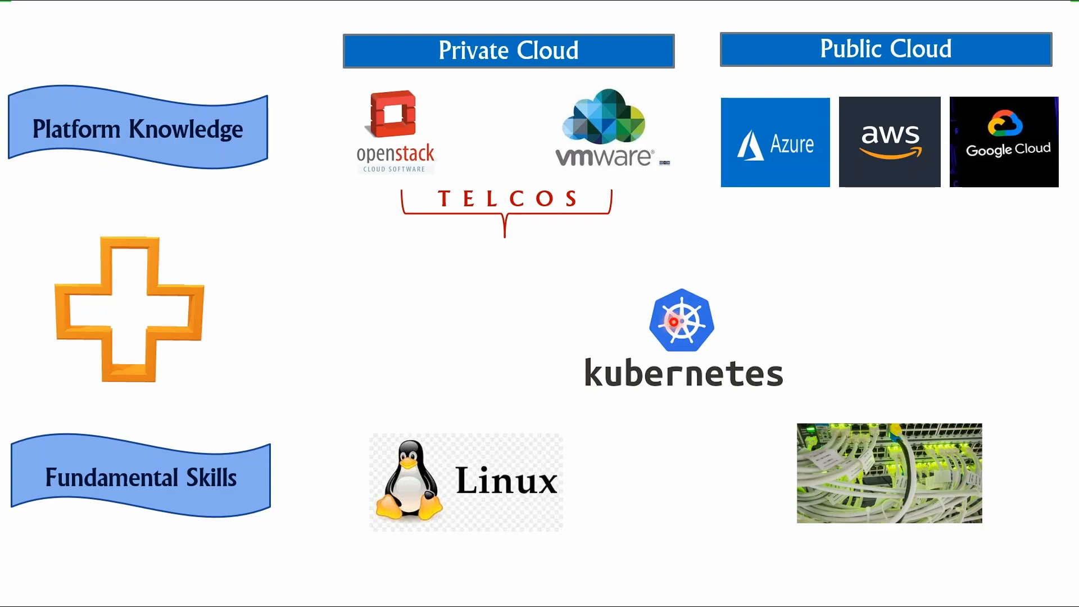
pyautogui.moveTo(659, 247)
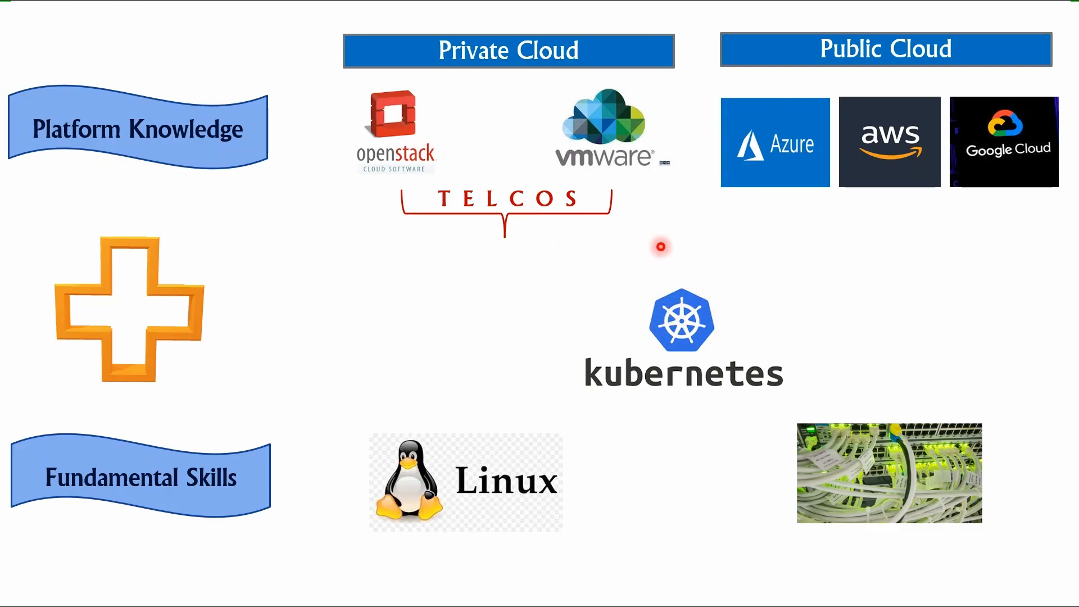
pyautogui.moveTo(853, 204)
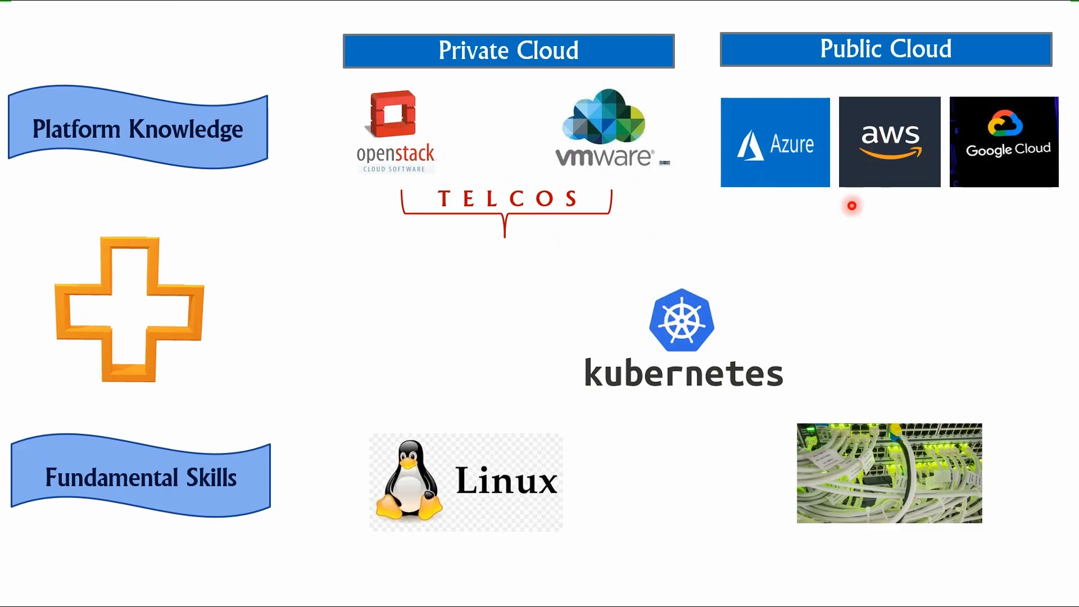
pyautogui.moveTo(1017, 157)
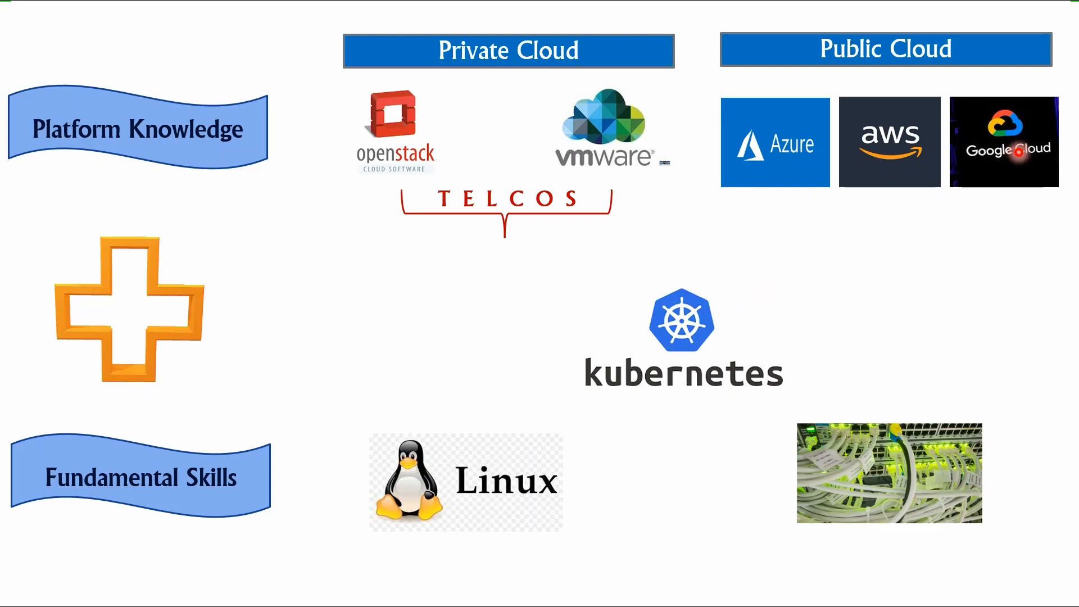